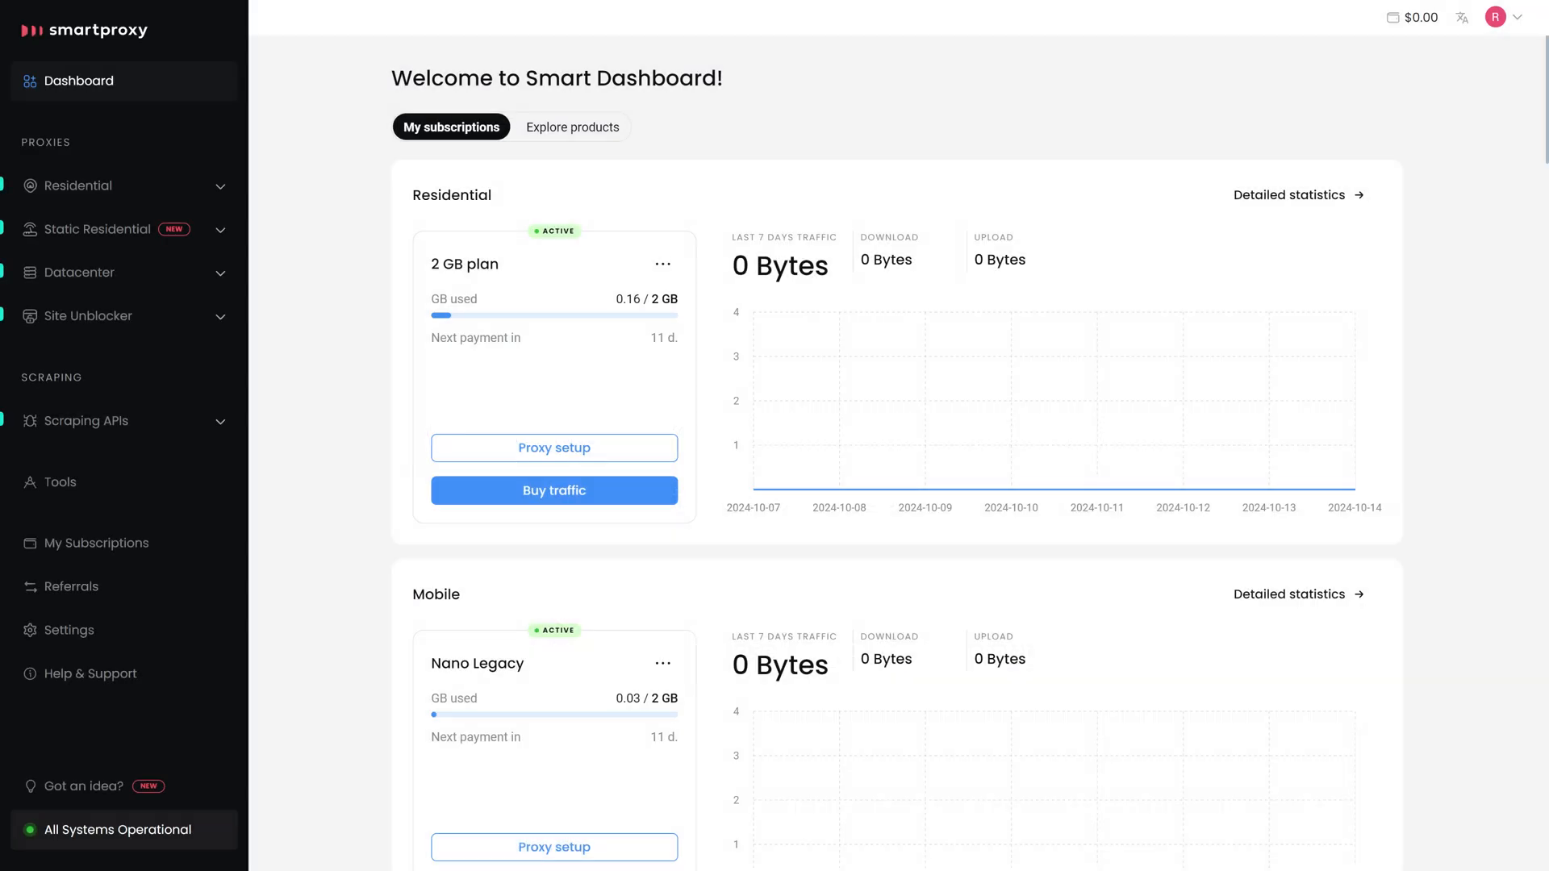
# Step: Open Proxy setup on the Residential 2 GB plan card to list its endpoints
pyautogui.click(553, 448)
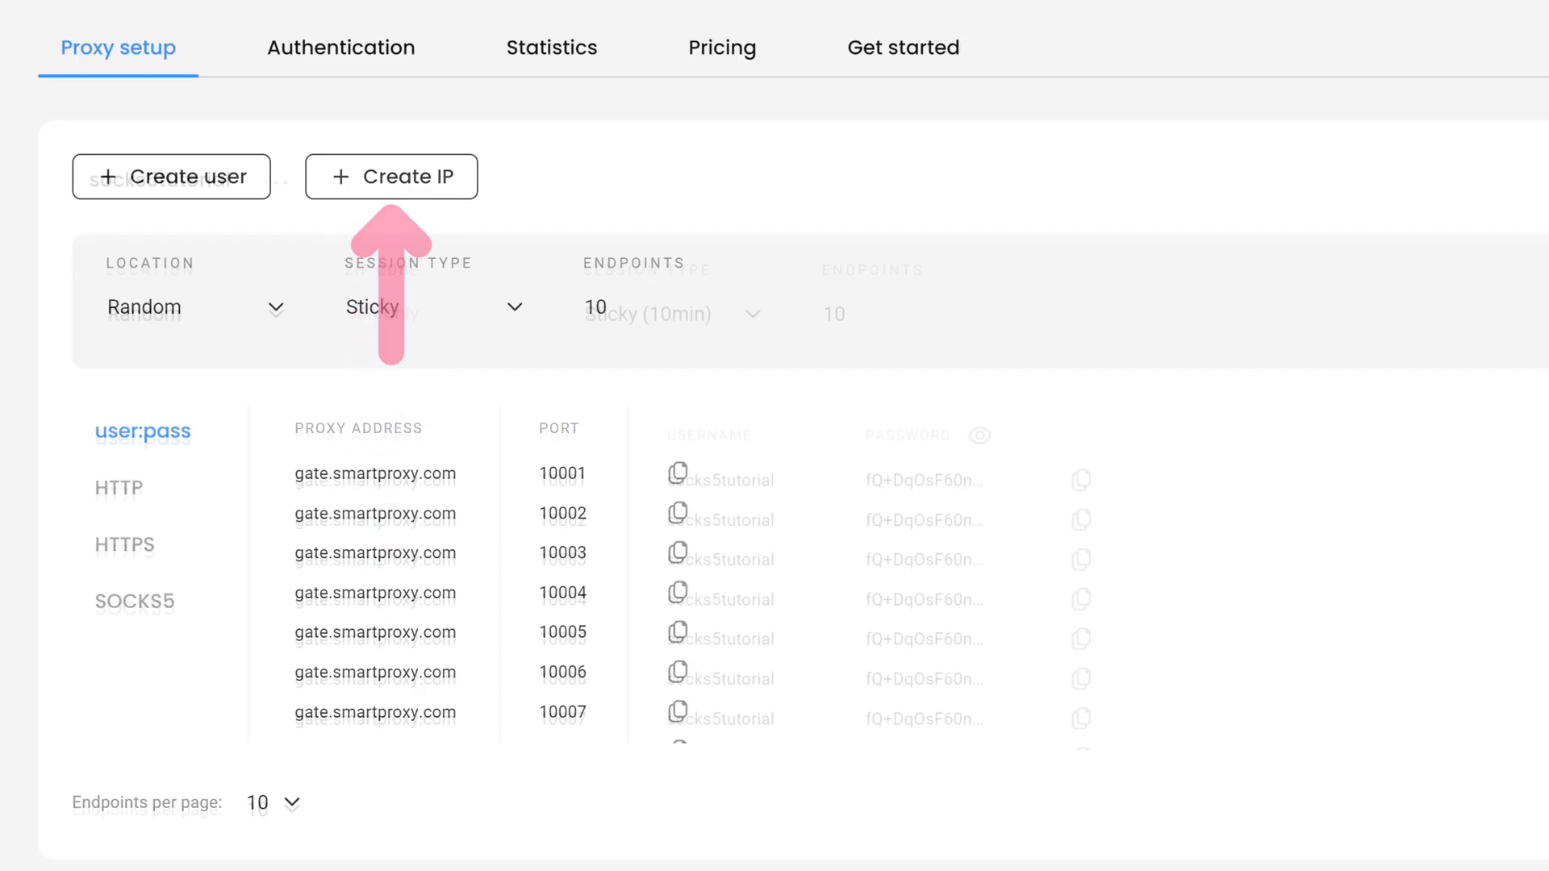
pyautogui.click(275, 180)
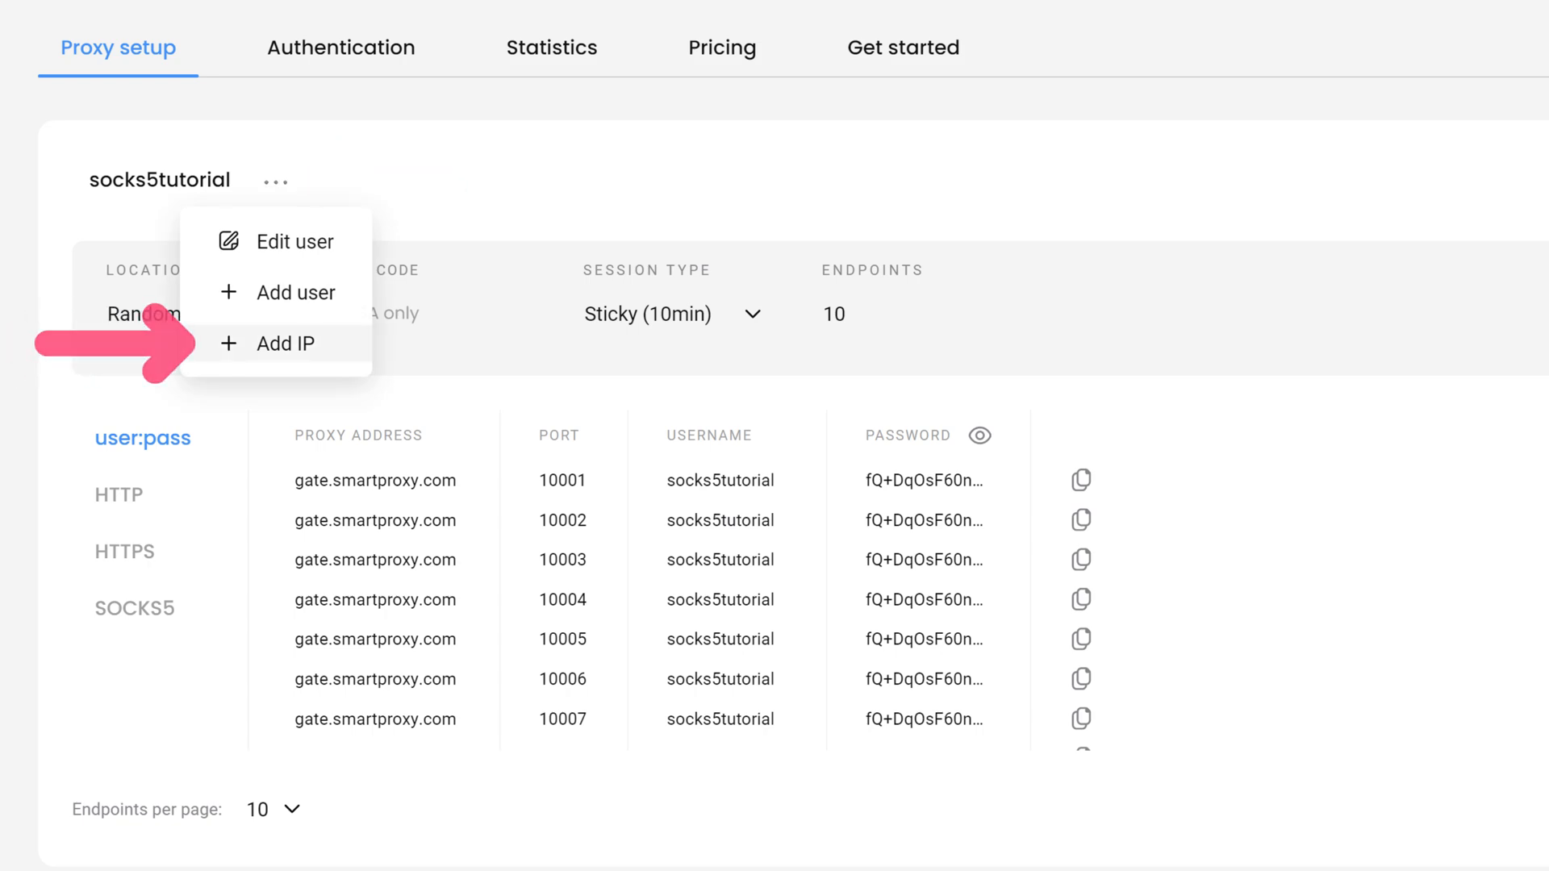
pyautogui.click(286, 344)
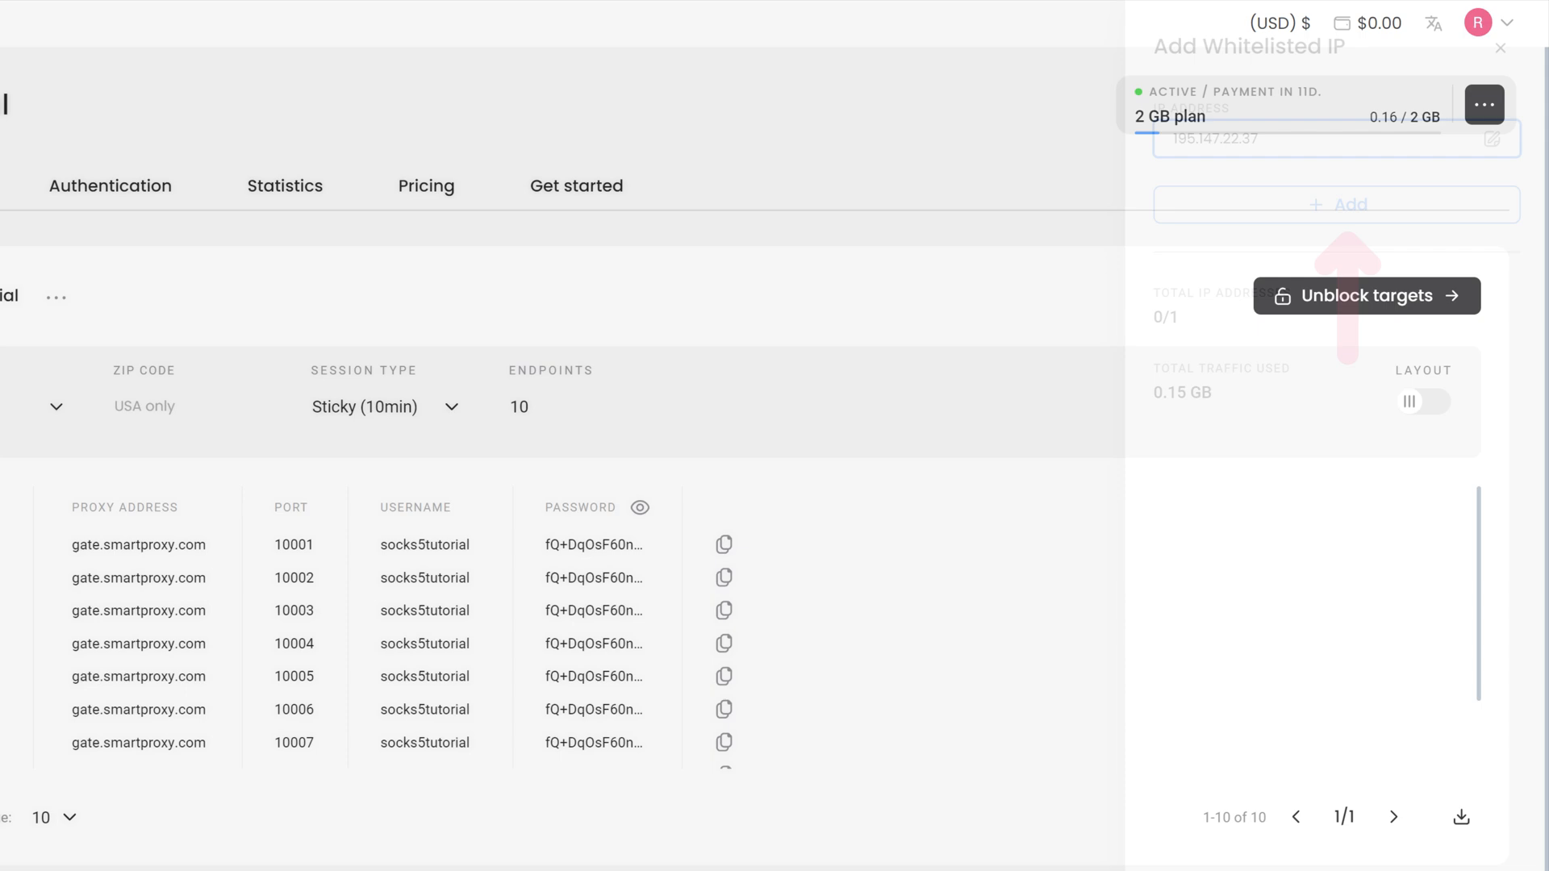
pyautogui.click(1499, 49)
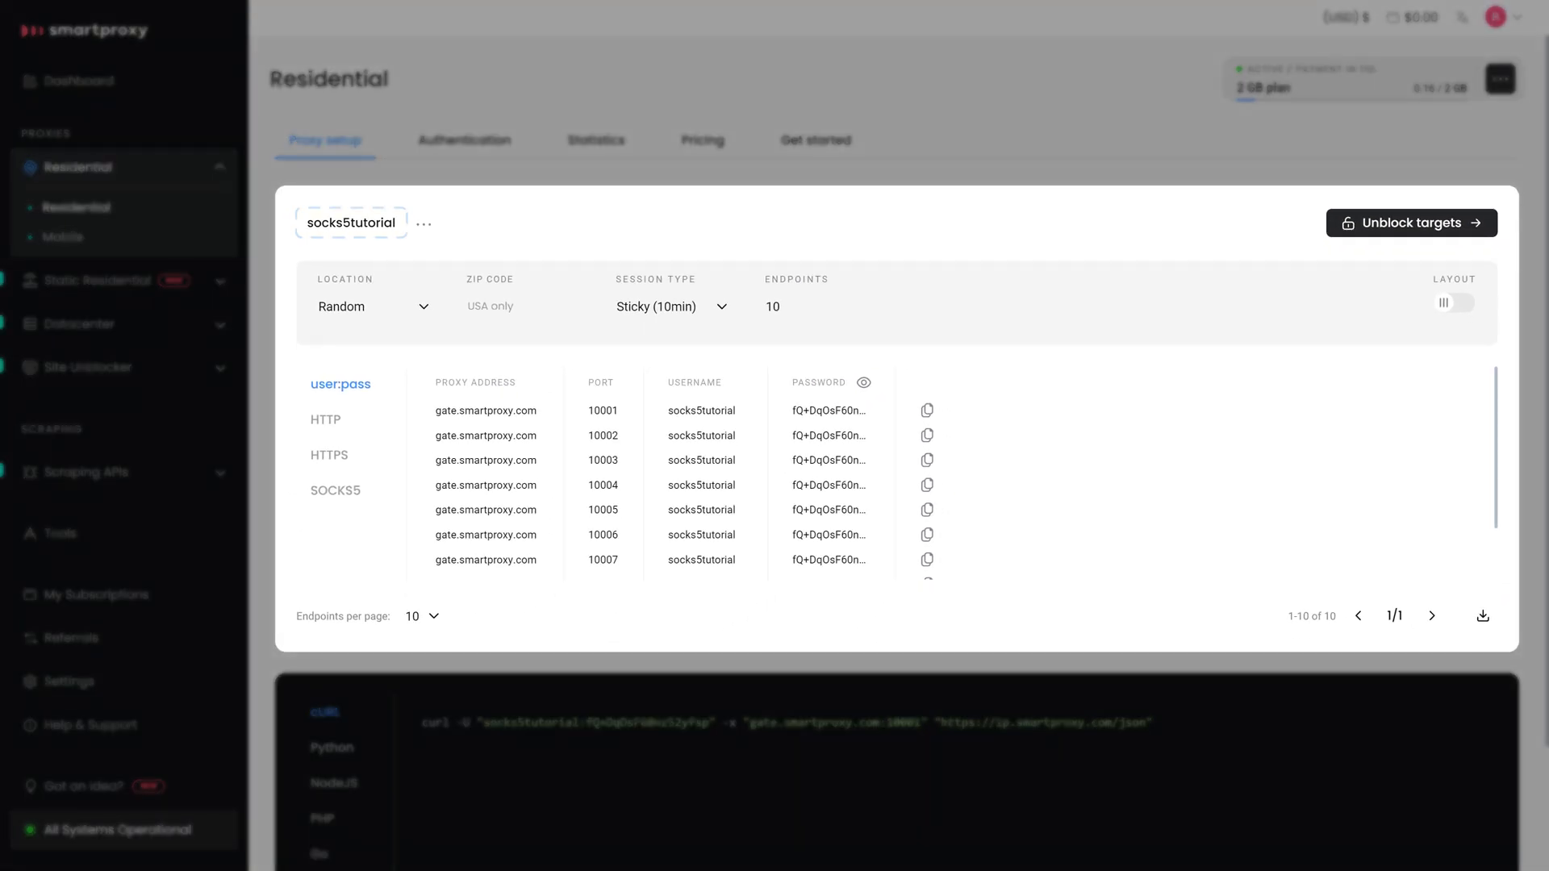
# Step: Enter ZIP code 10657 and list the Rotating, Sticky and custom session type options
pyautogui.click(372, 307)
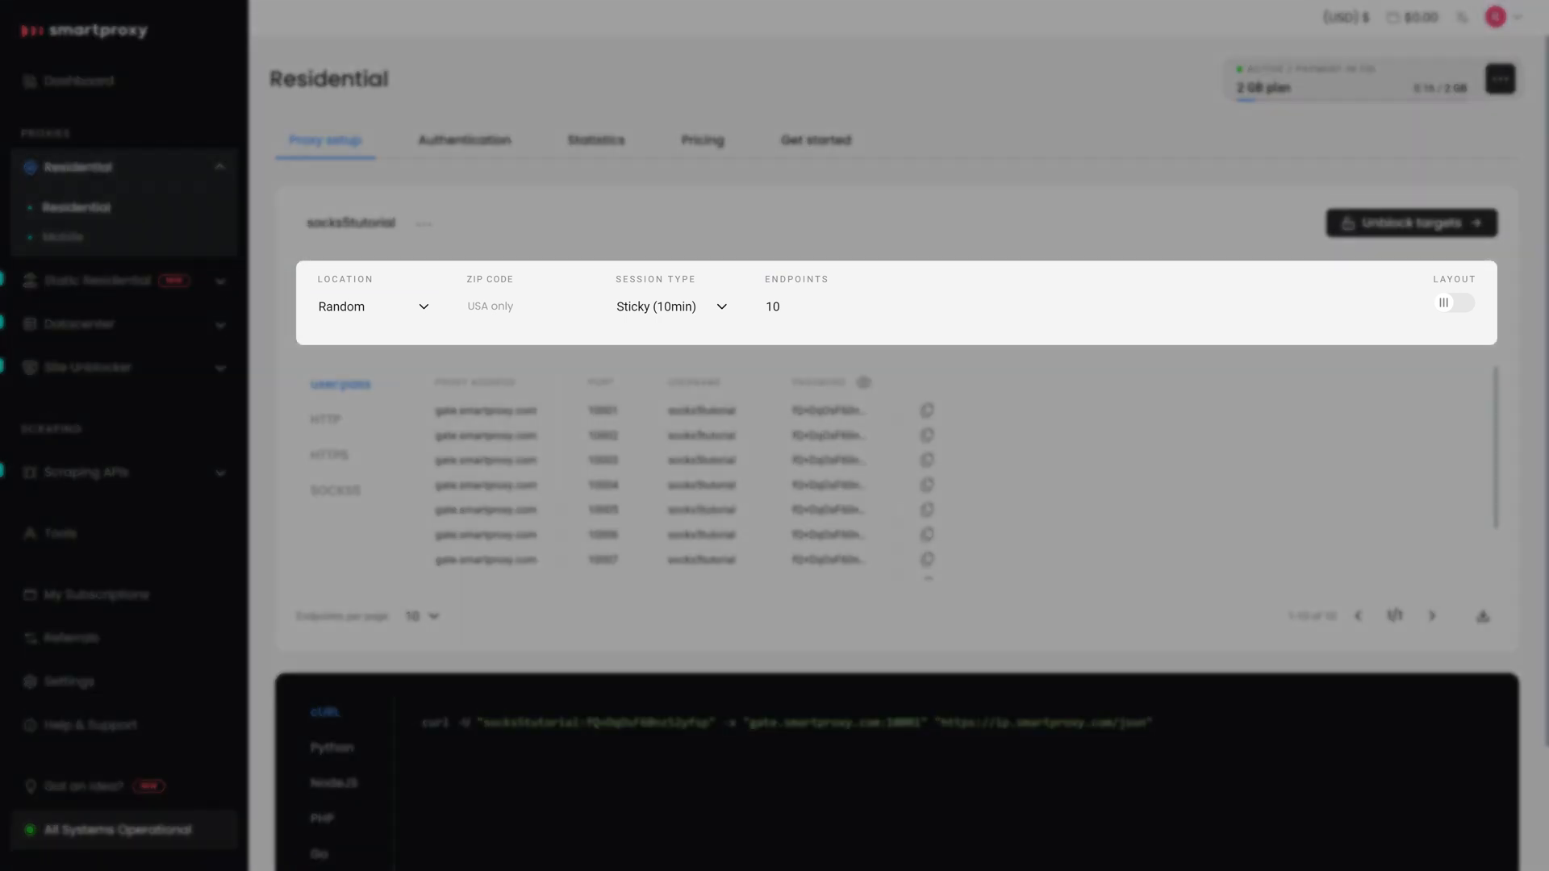
pyautogui.write('10657')
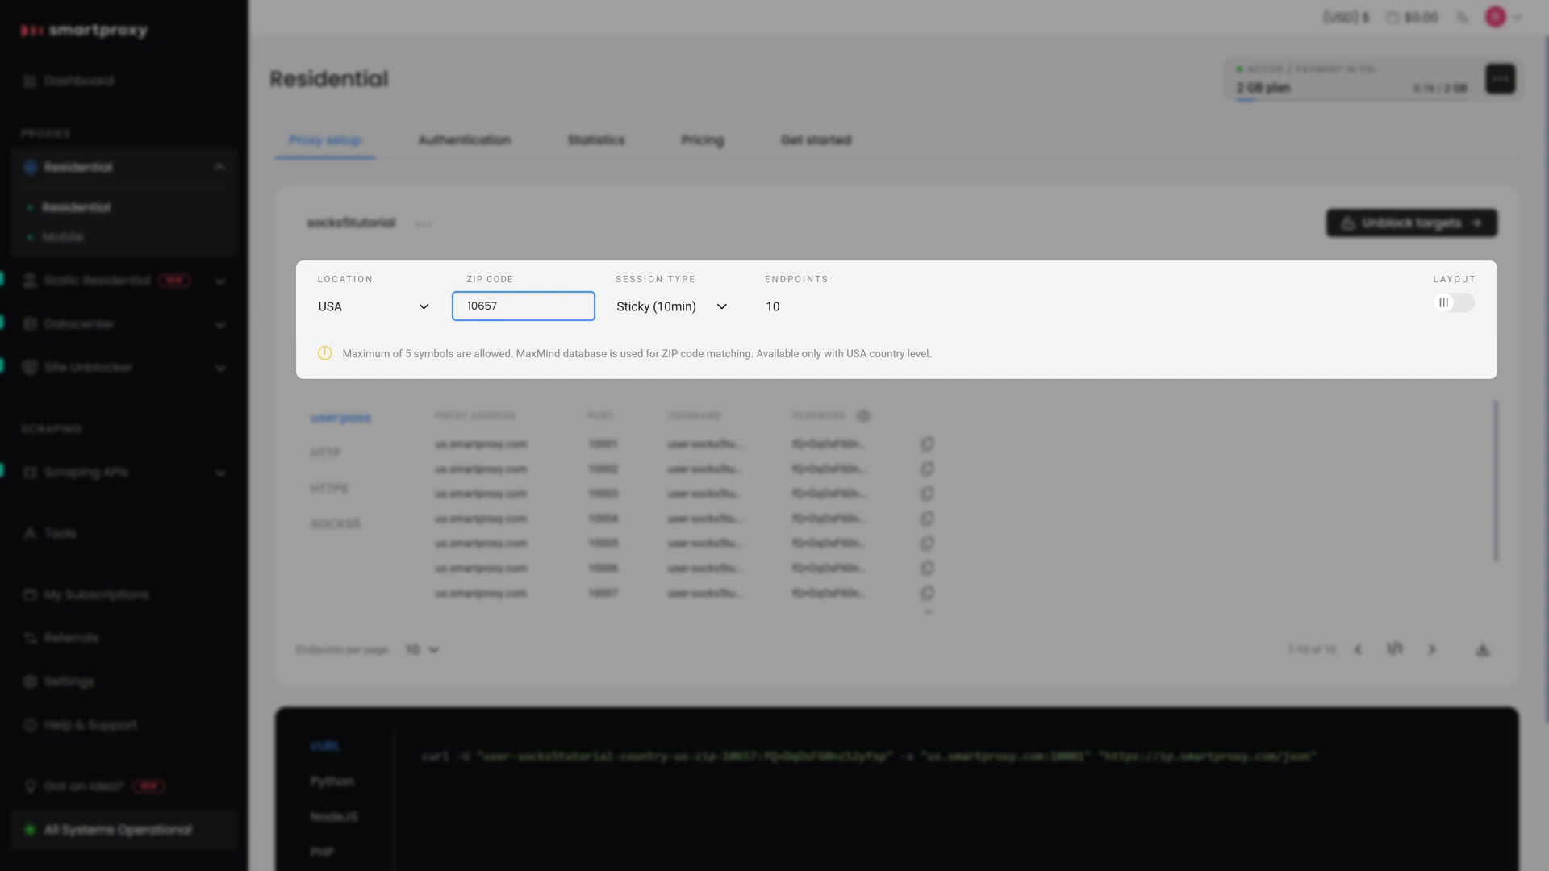
pyautogui.click(671, 307)
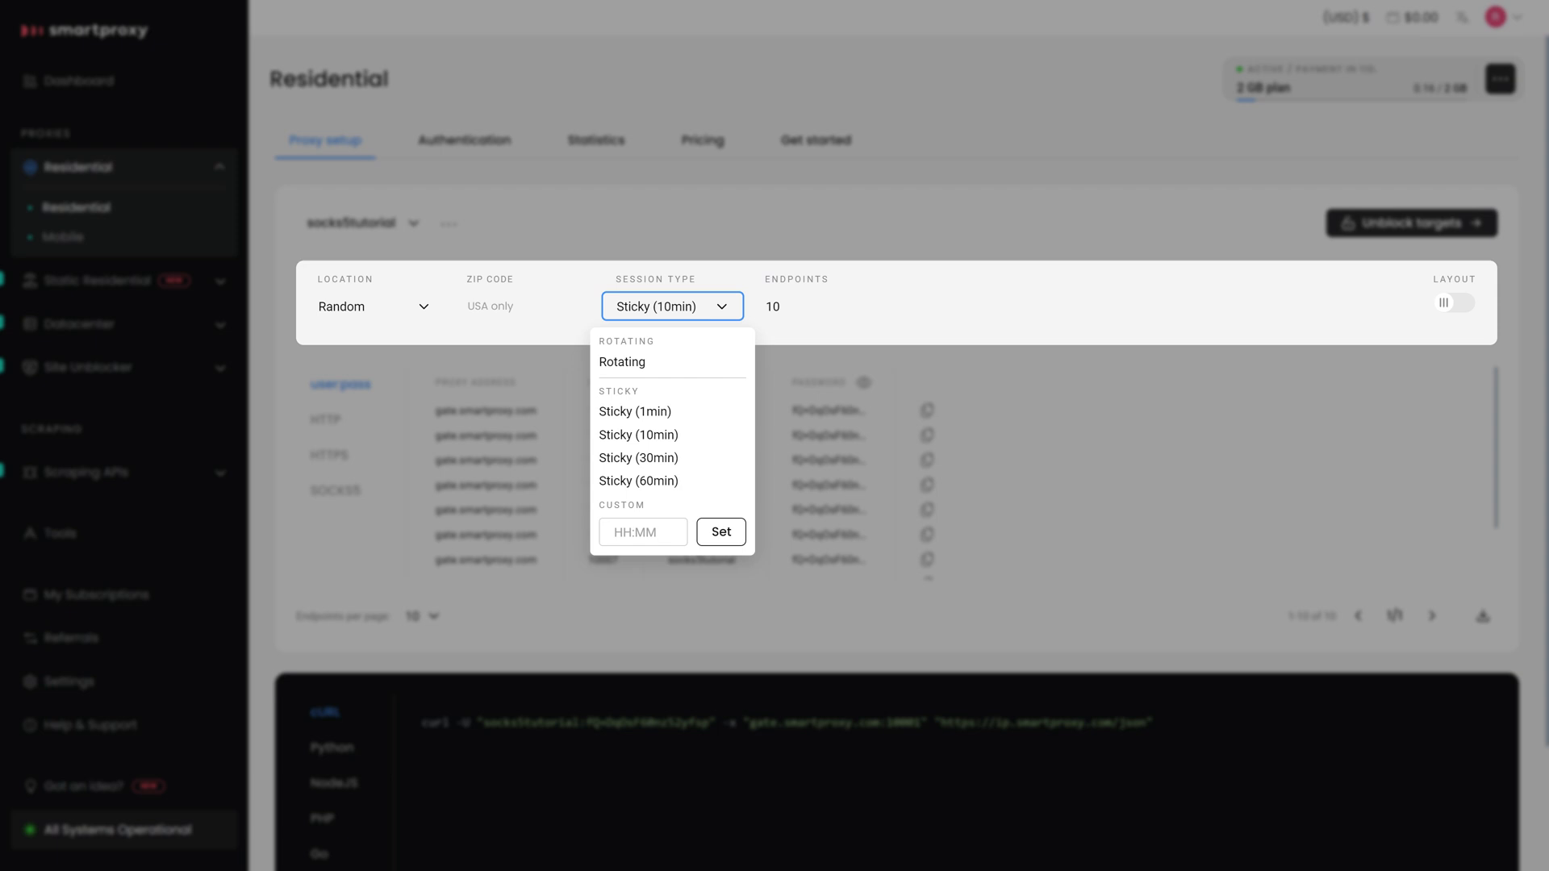
pyautogui.click(622, 361)
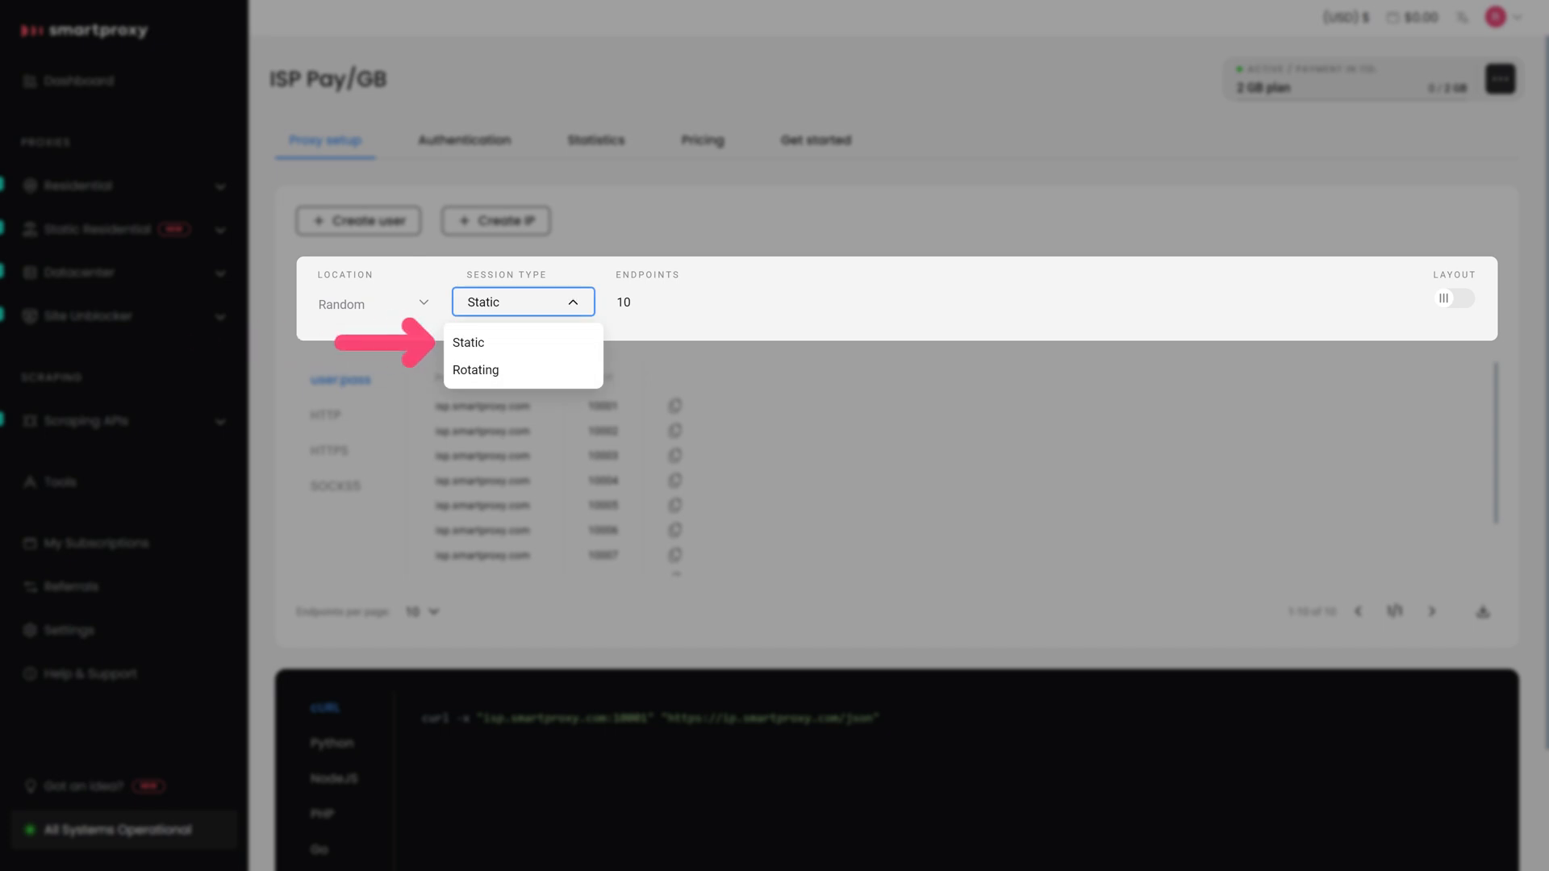
pyautogui.click(476, 369)
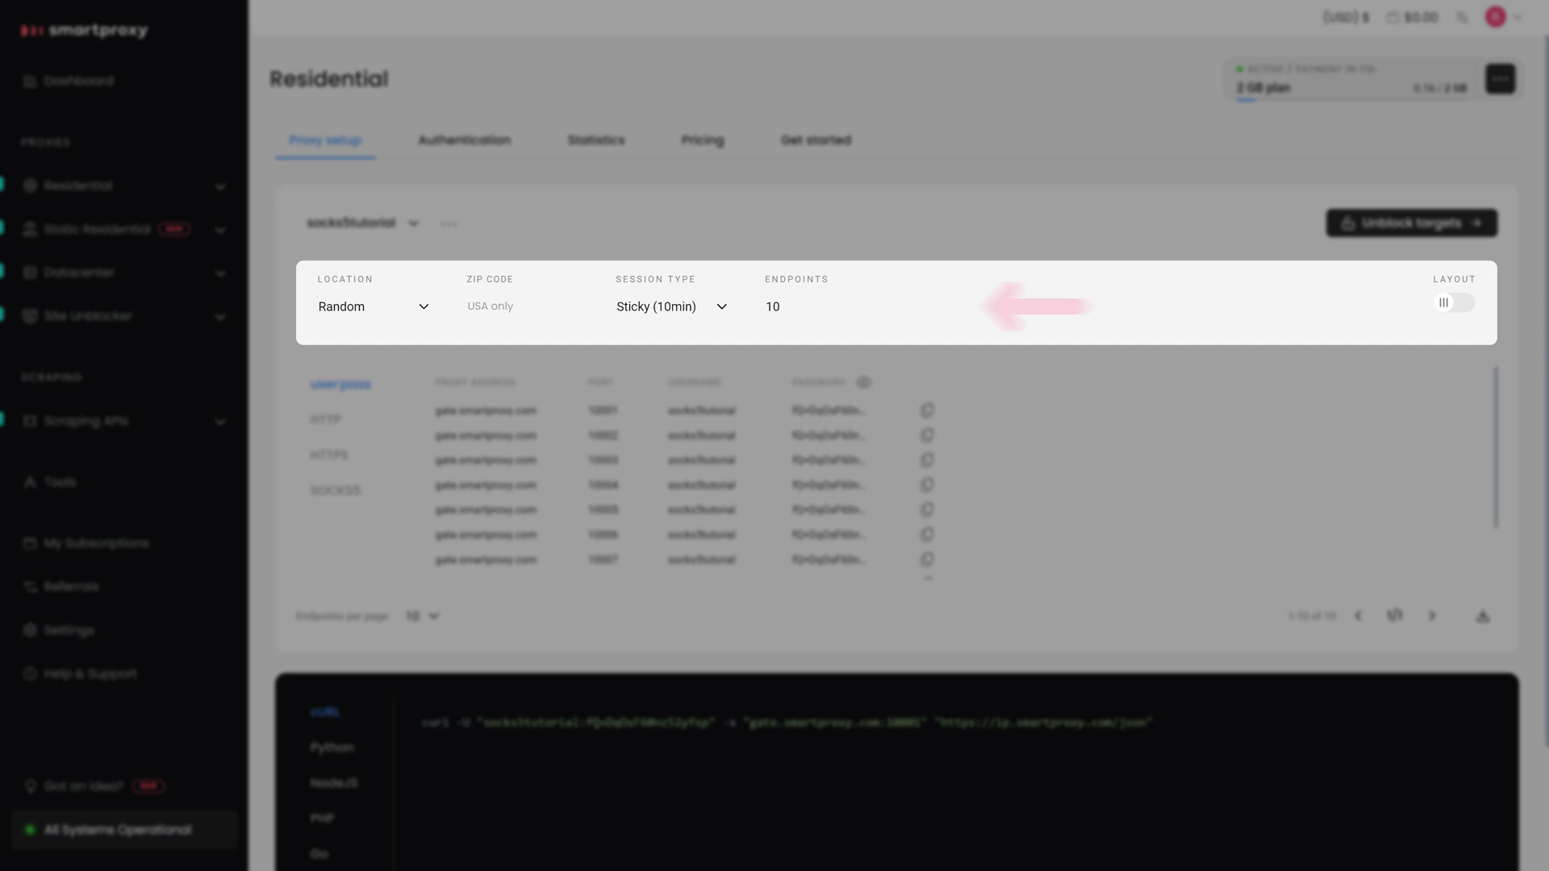
pyautogui.click(335, 490)
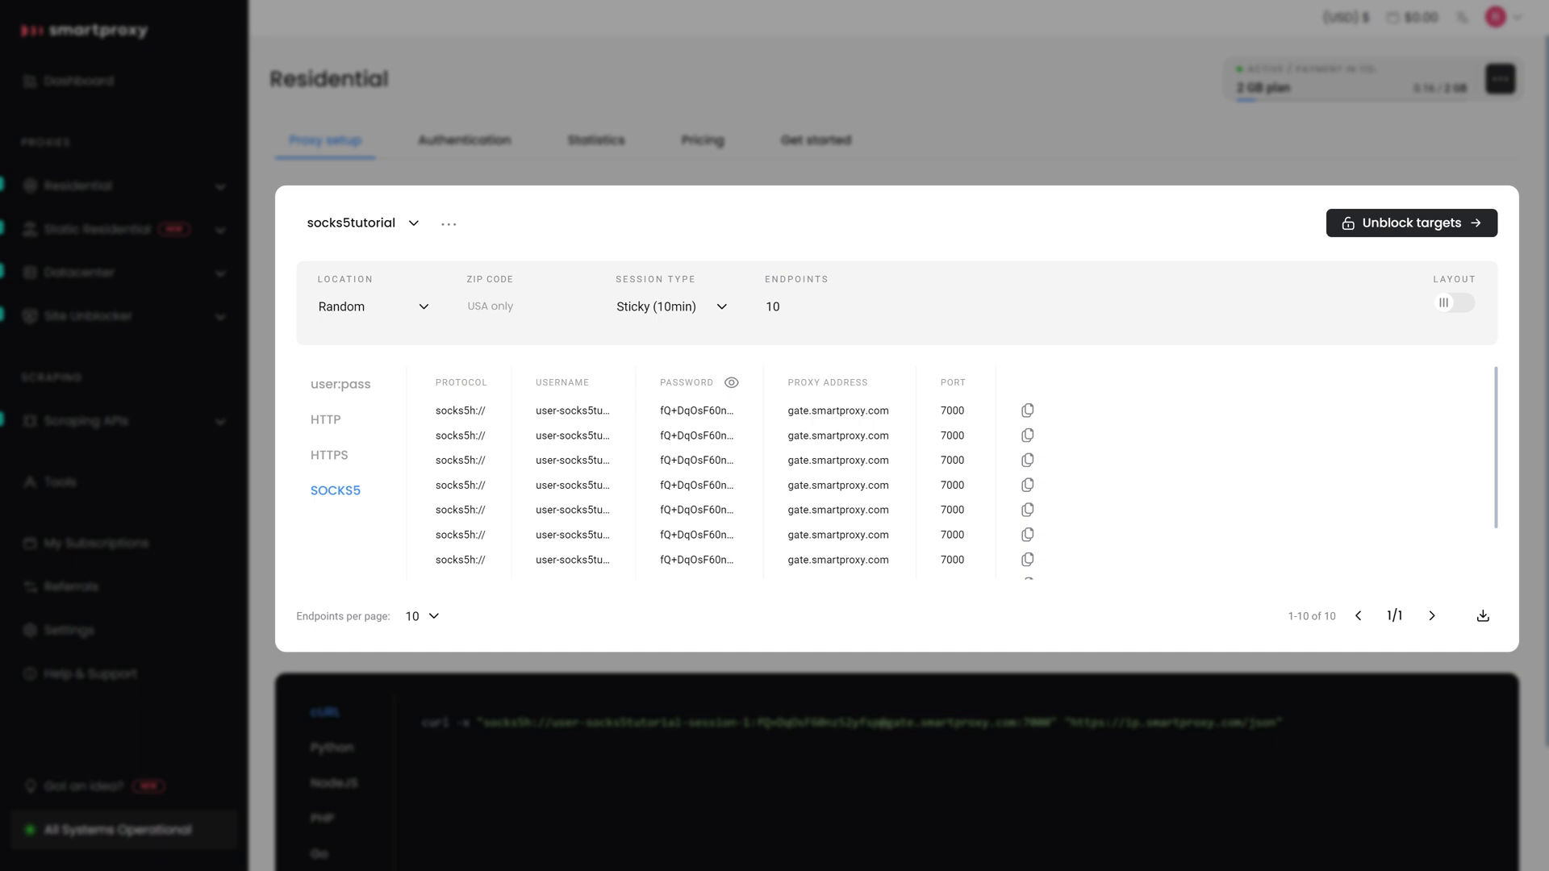
# Step: Switch to SOCKS5, copy the first gate.smartproxy.com:7000 endpoint, and show its NodeJS sample
pyautogui.click(339, 384)
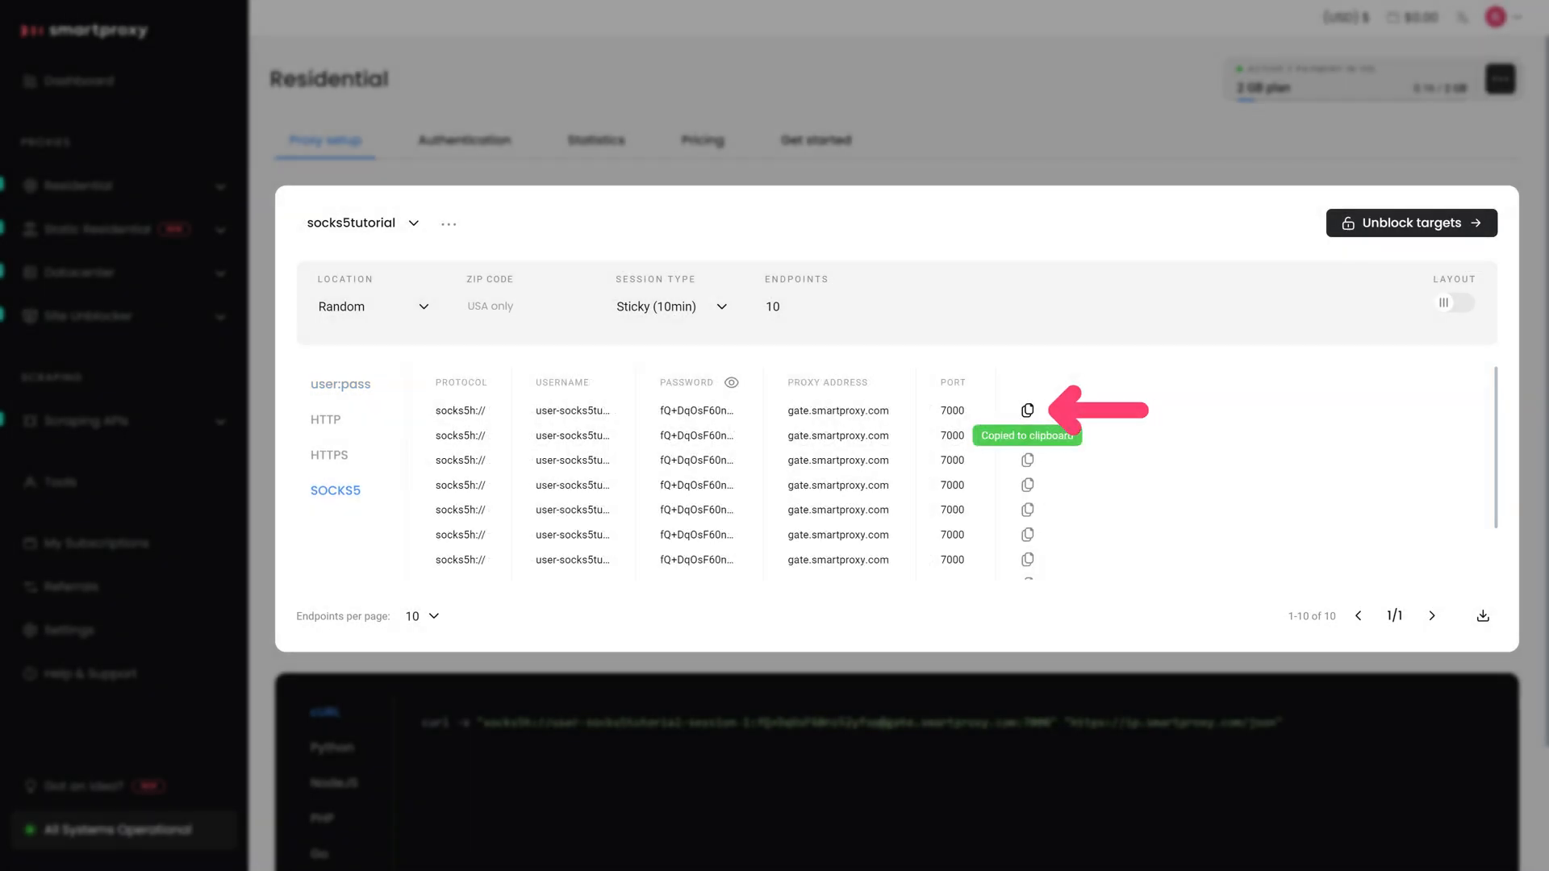
pyautogui.click(1482, 616)
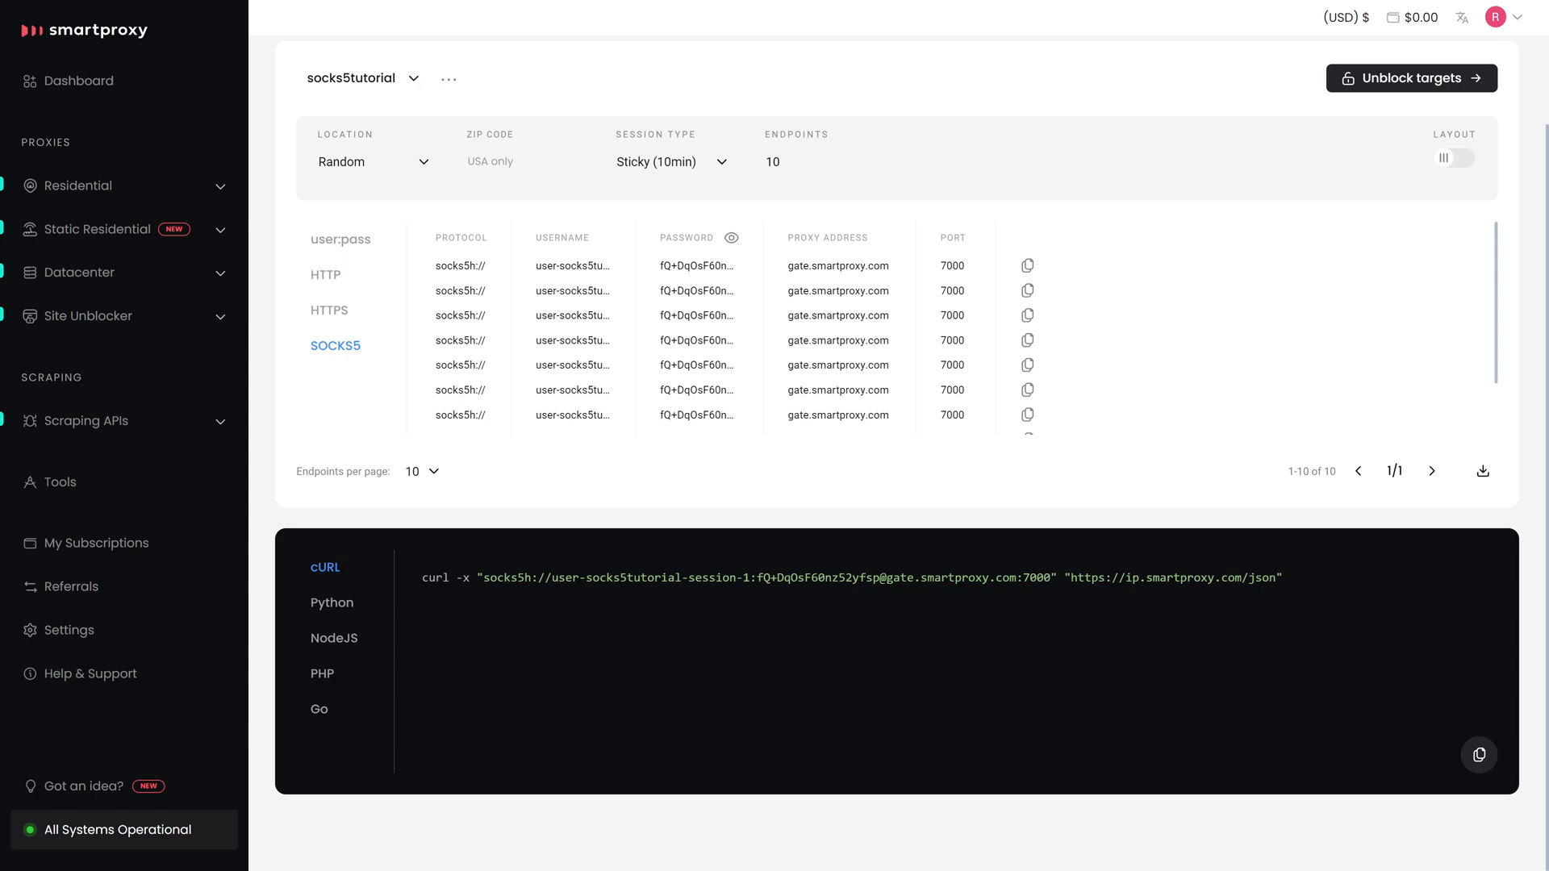
pyautogui.click(334, 637)
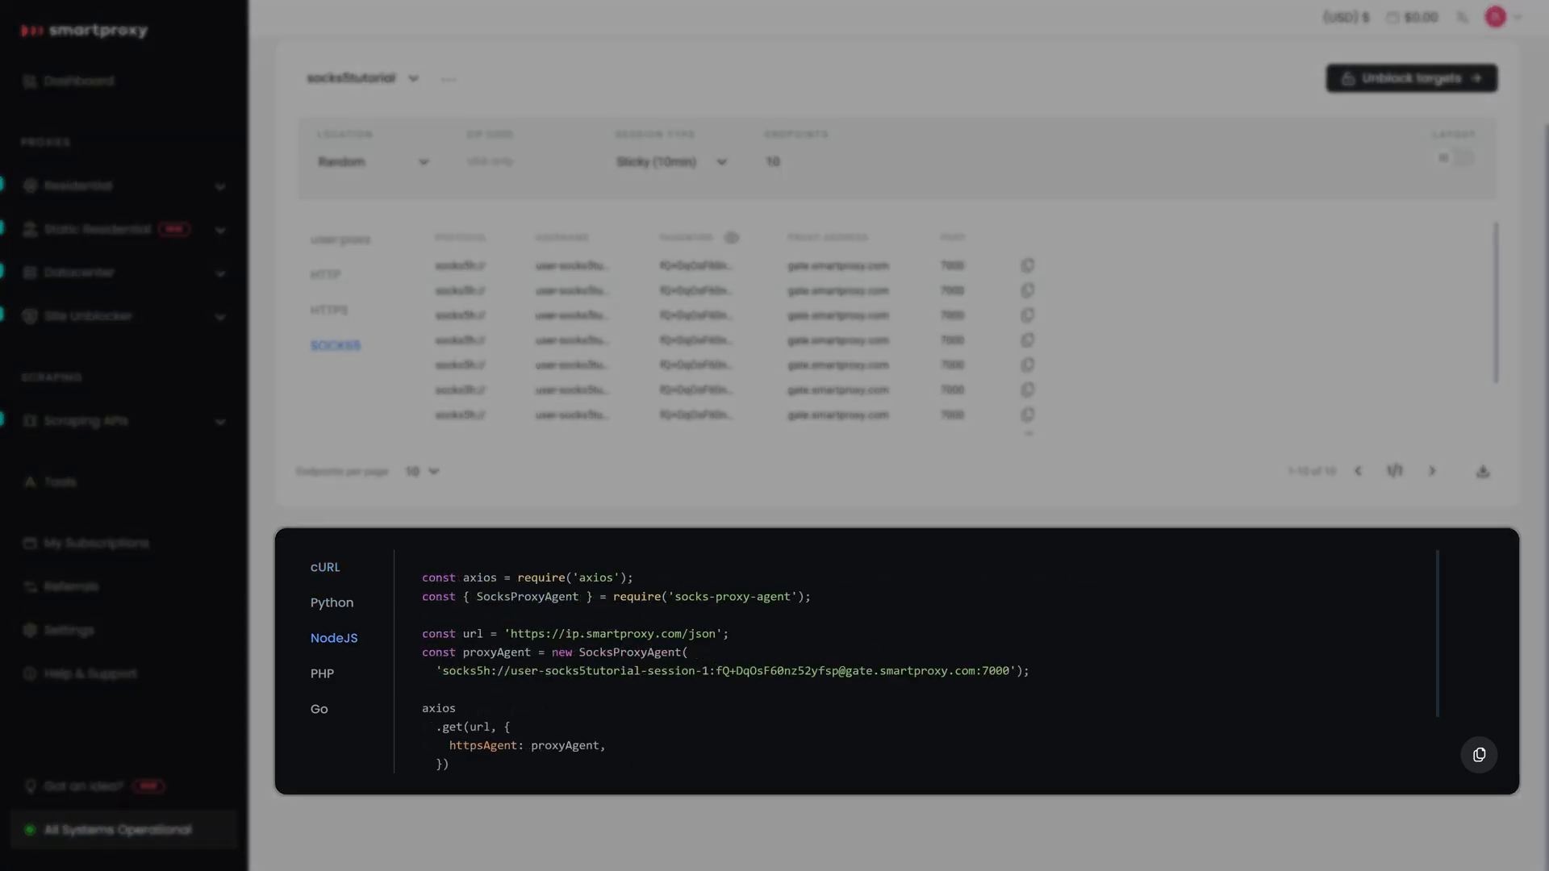